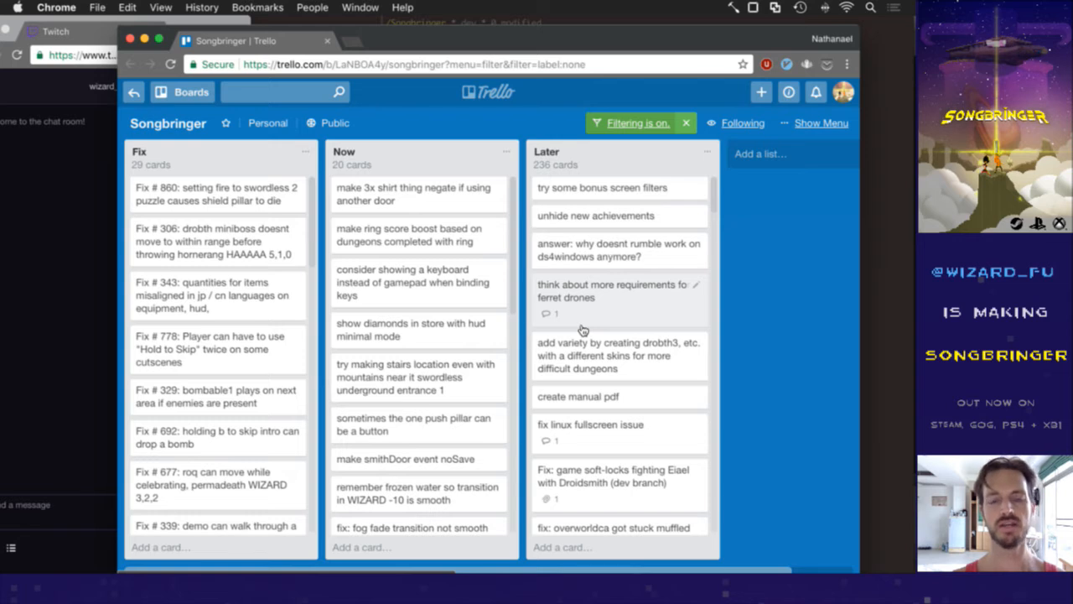
mouse_move(346, 217)
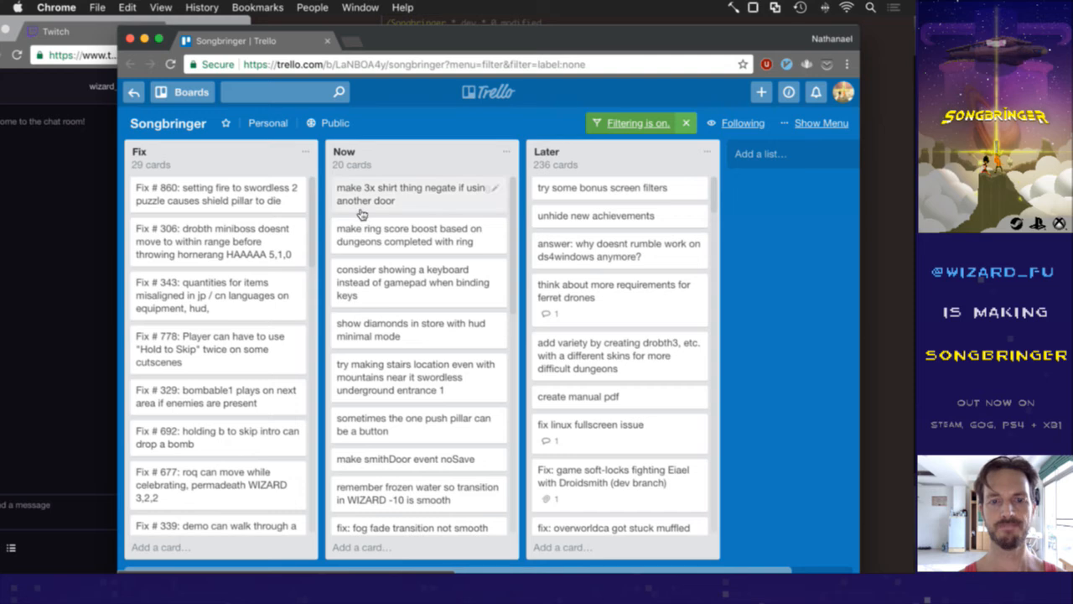
mouse_move(335, 217)
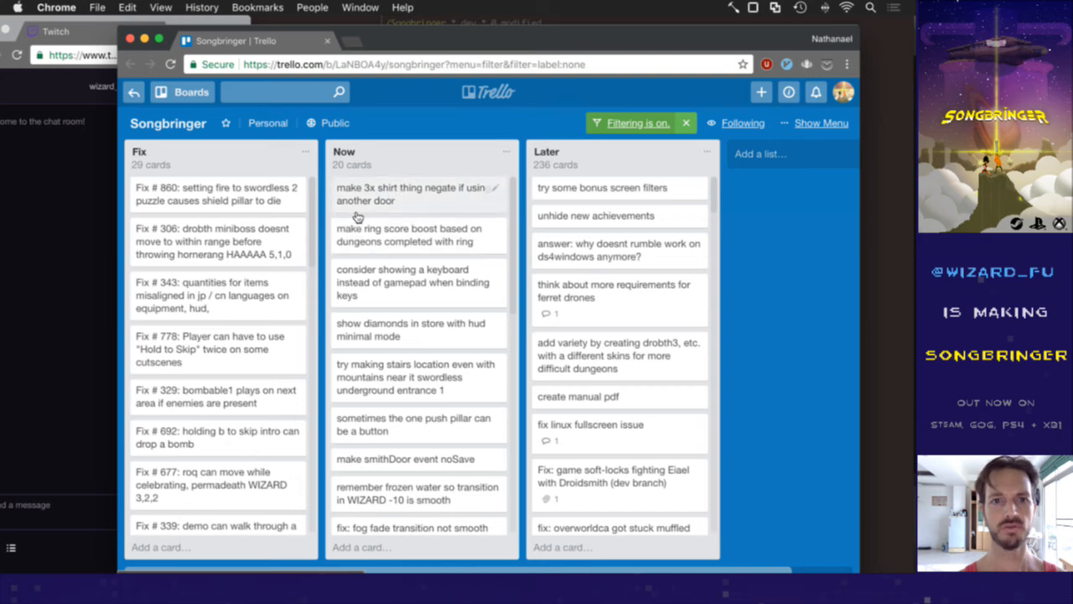
Step: Open the 'make 3x shirt thing negate if using another door' card and select its title
left_click(410, 193)
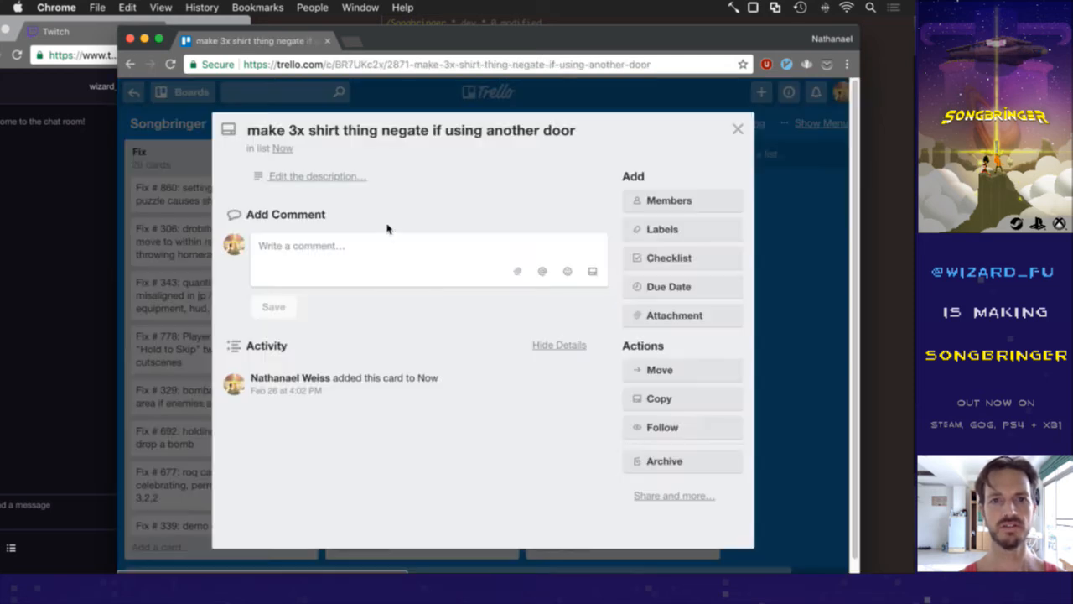
left_click(411, 130)
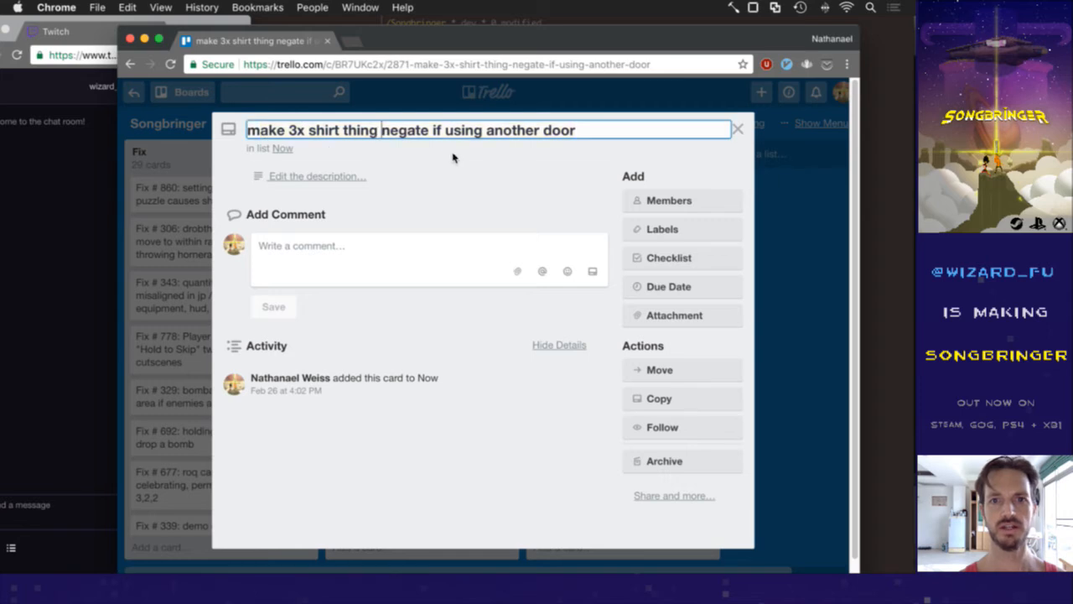
left_click(473, 176)
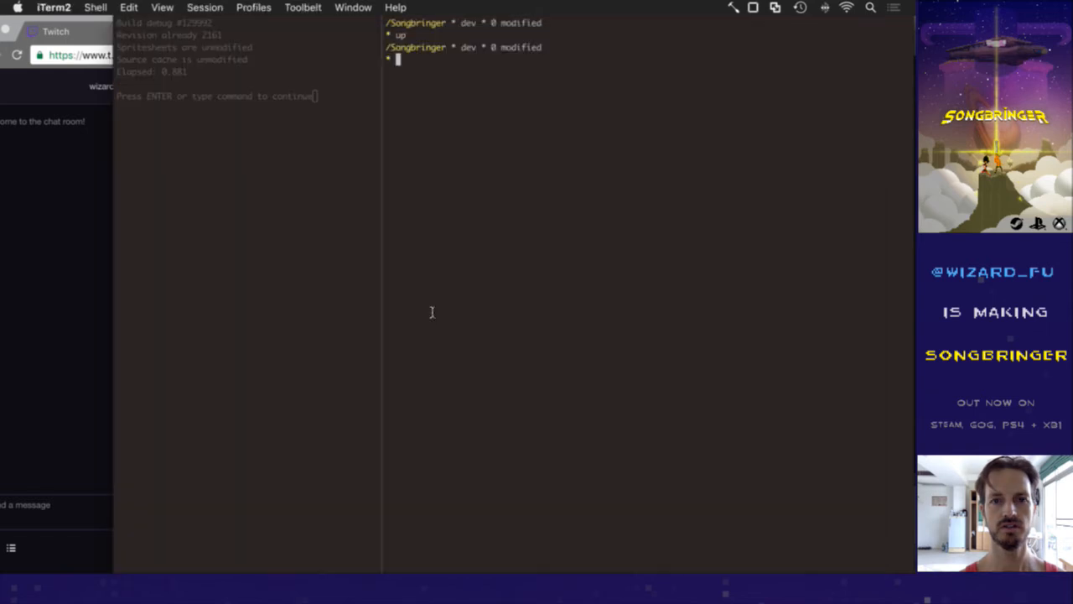
mouse_move(500, 271)
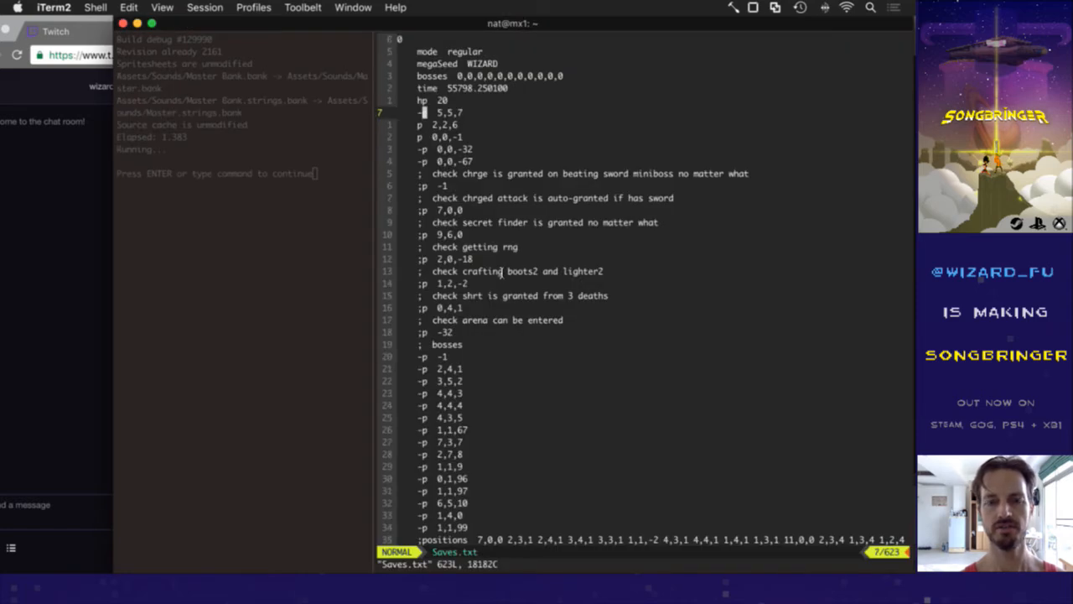
Step: Insert a 'p' line above '-p 5,5,7' in Saves.txt, save, and search for 'shirt'
key("i")
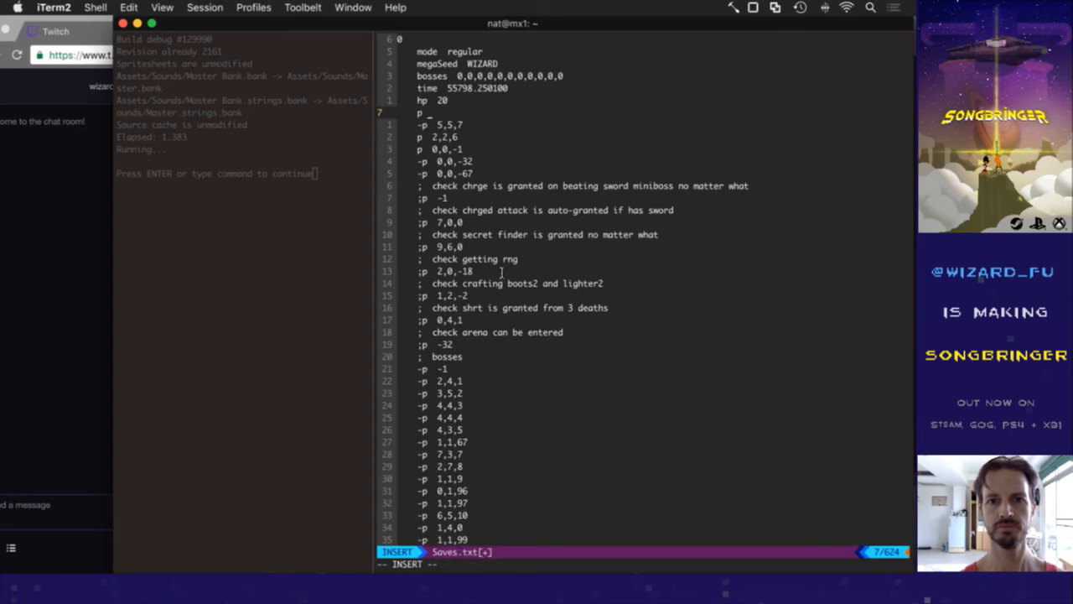
key("Escape")
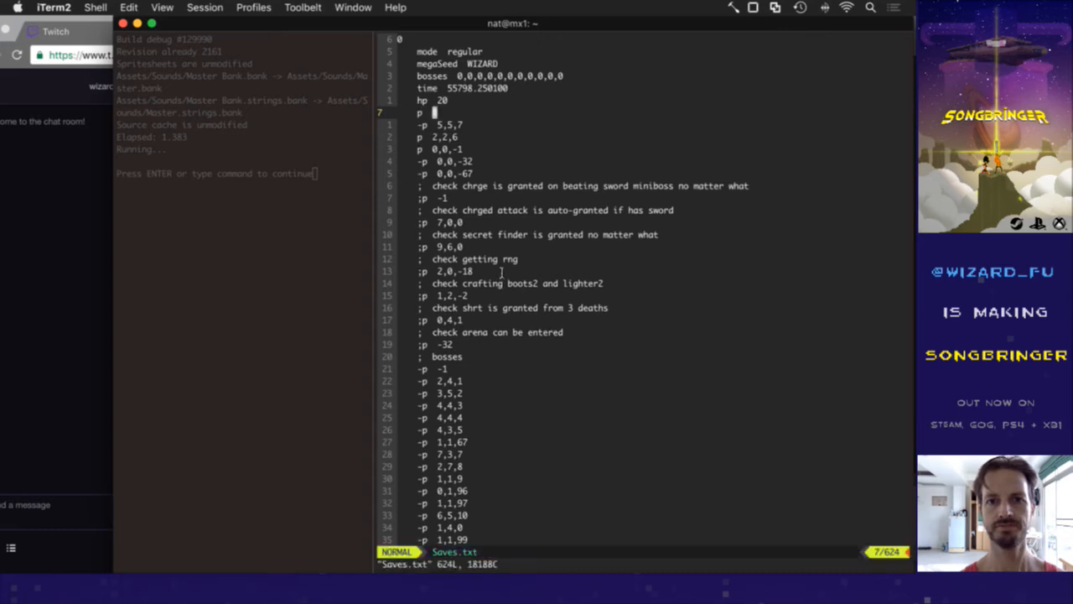
type("/shirt")
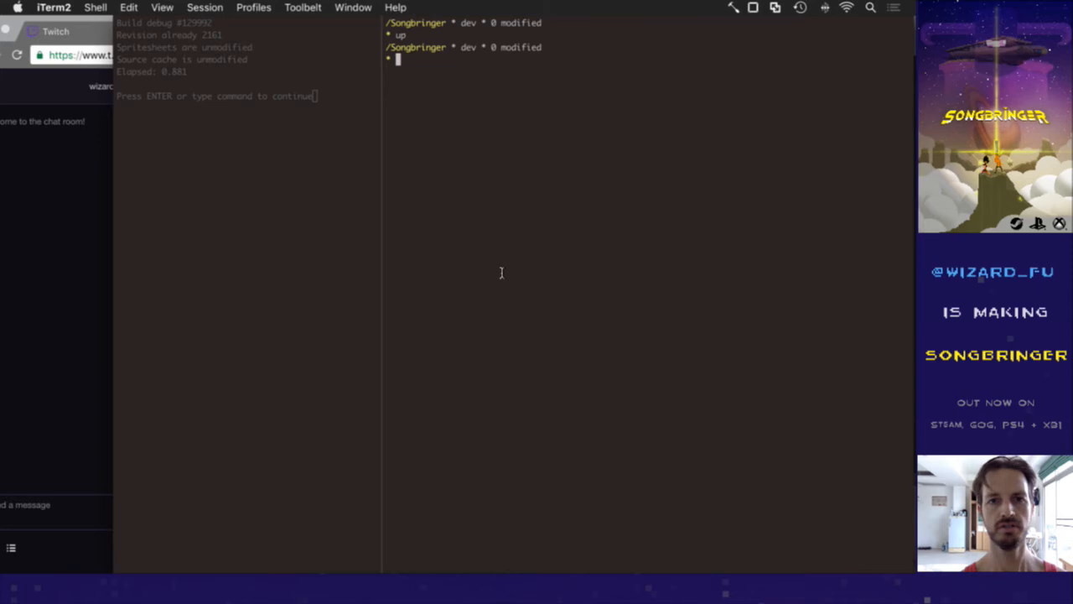
Step: Launch Songbringer and switch its window mode from Borderless to Windowed 1440p (2K)
key("enter")
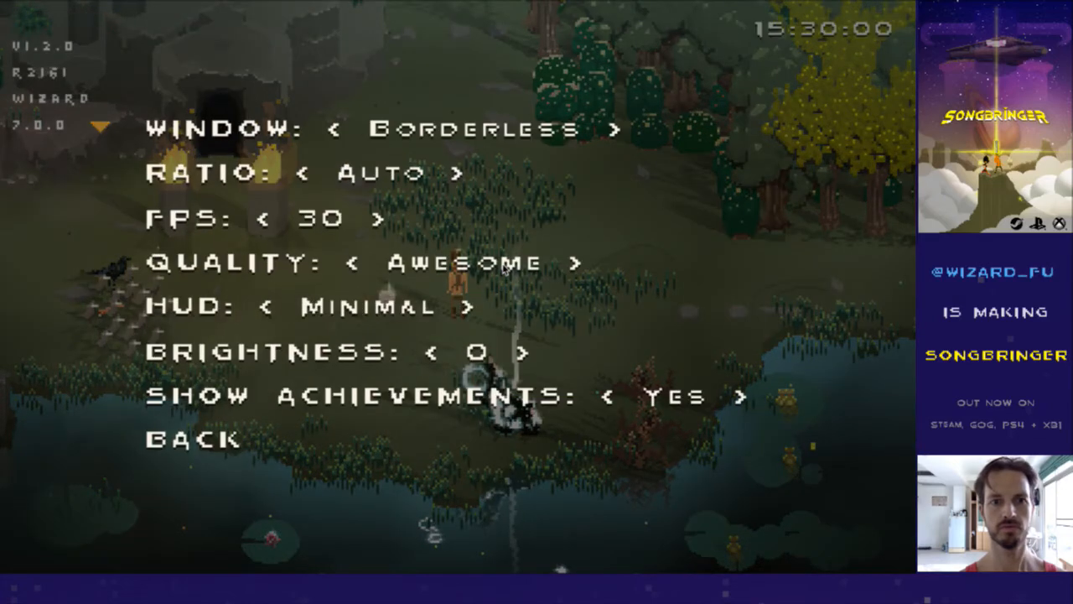
left_click(614, 129)
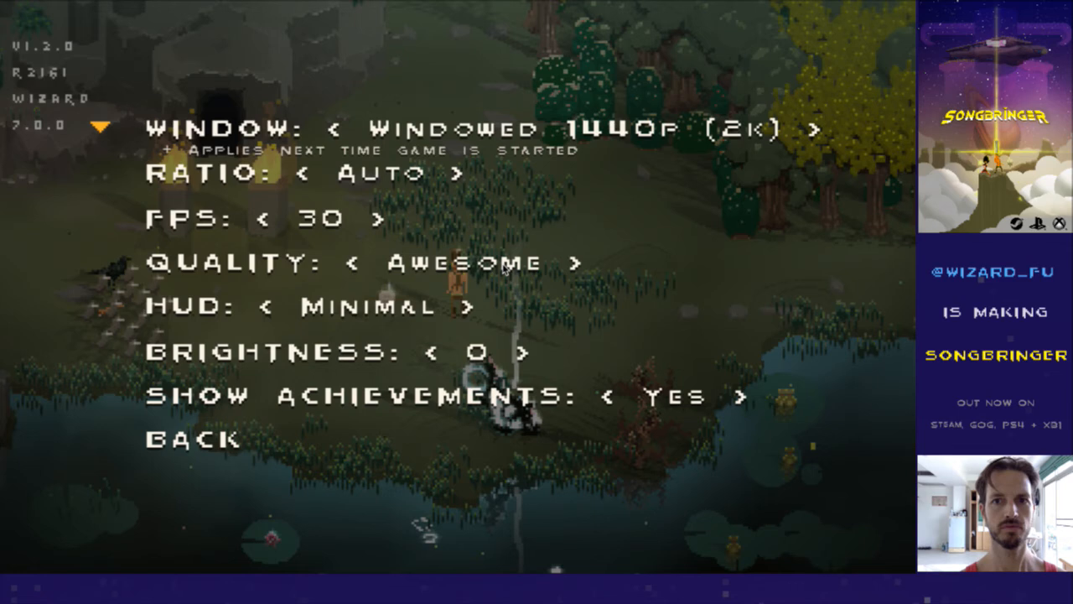